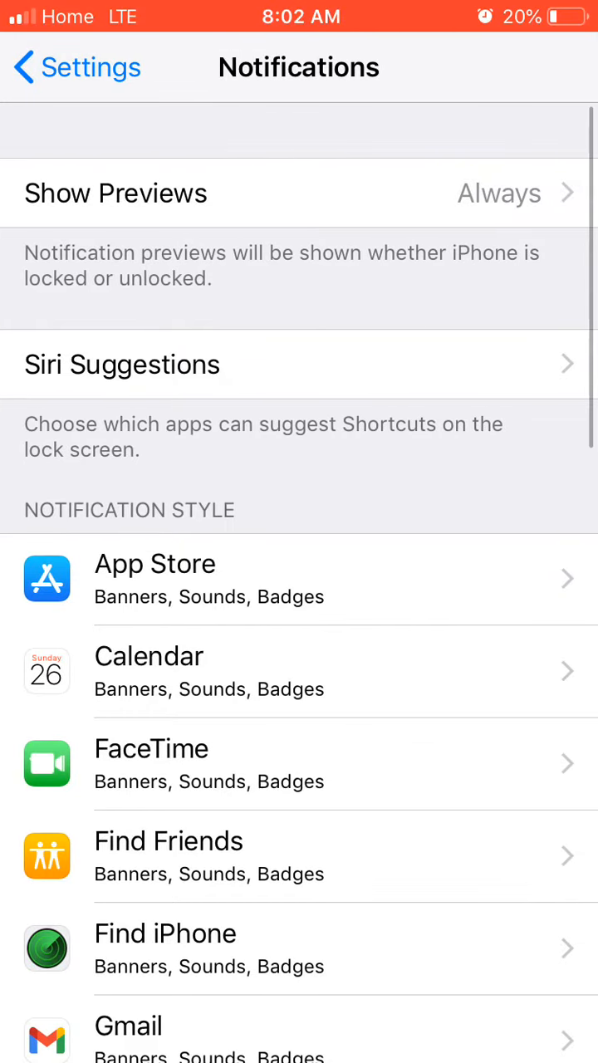
scroll("down", 3)
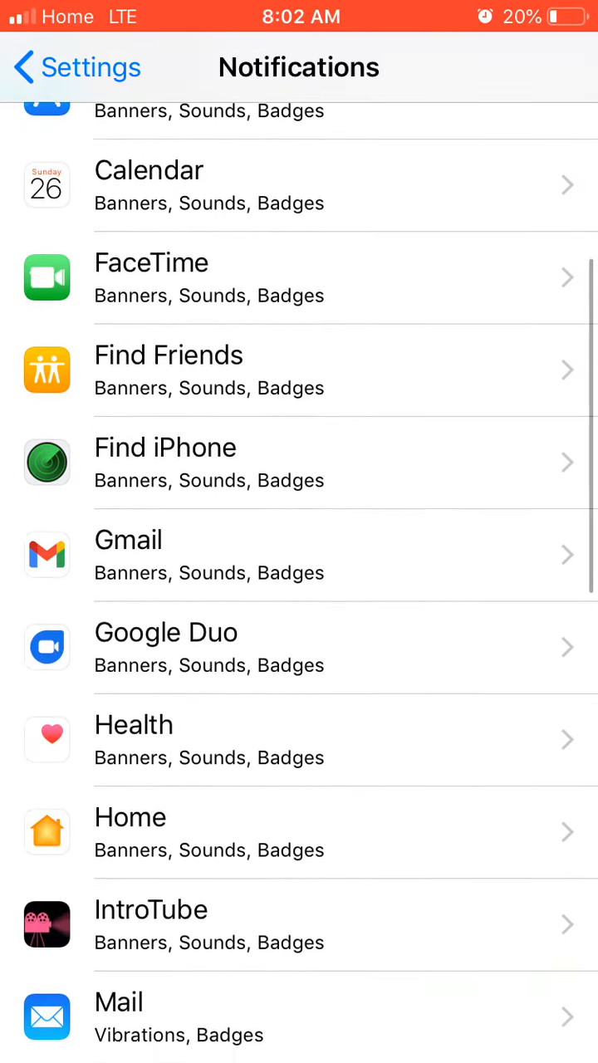
scroll("down", 3)
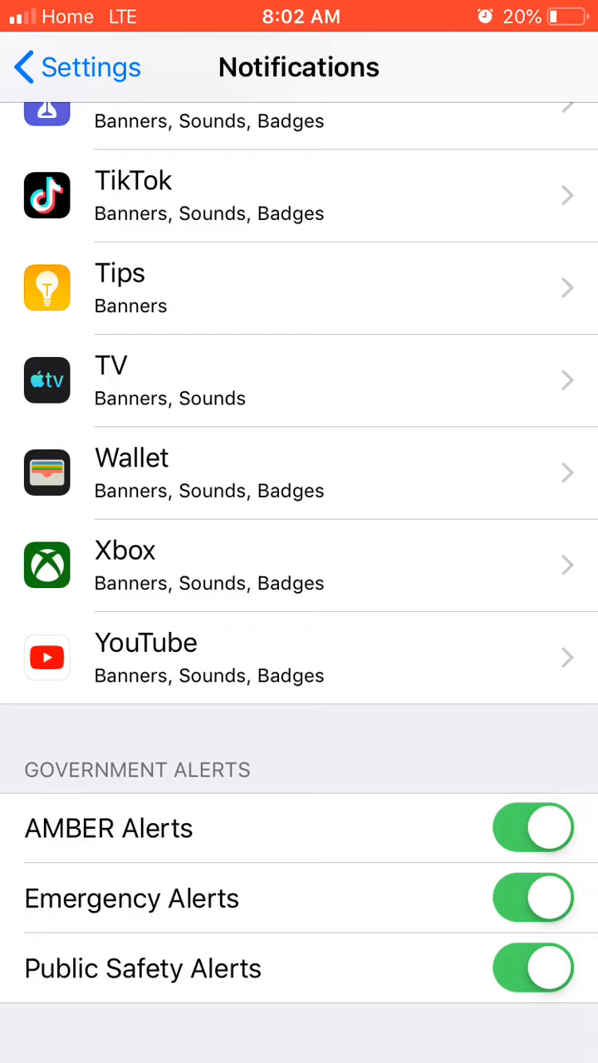